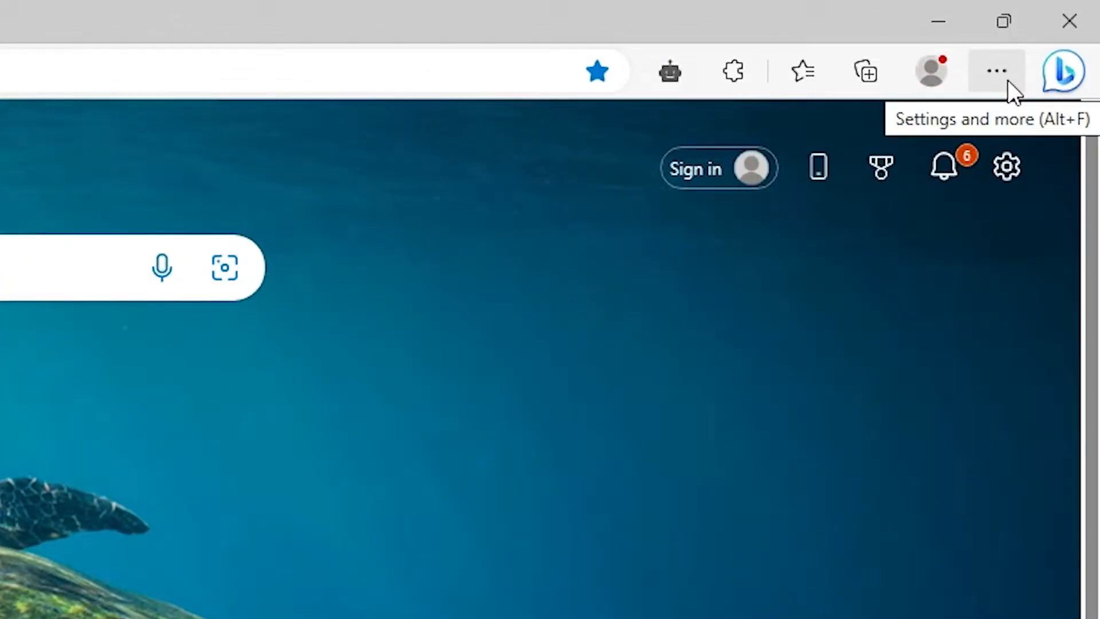
# Open Edge Settings from the Settings and more menu.
pyautogui.click(997, 70)
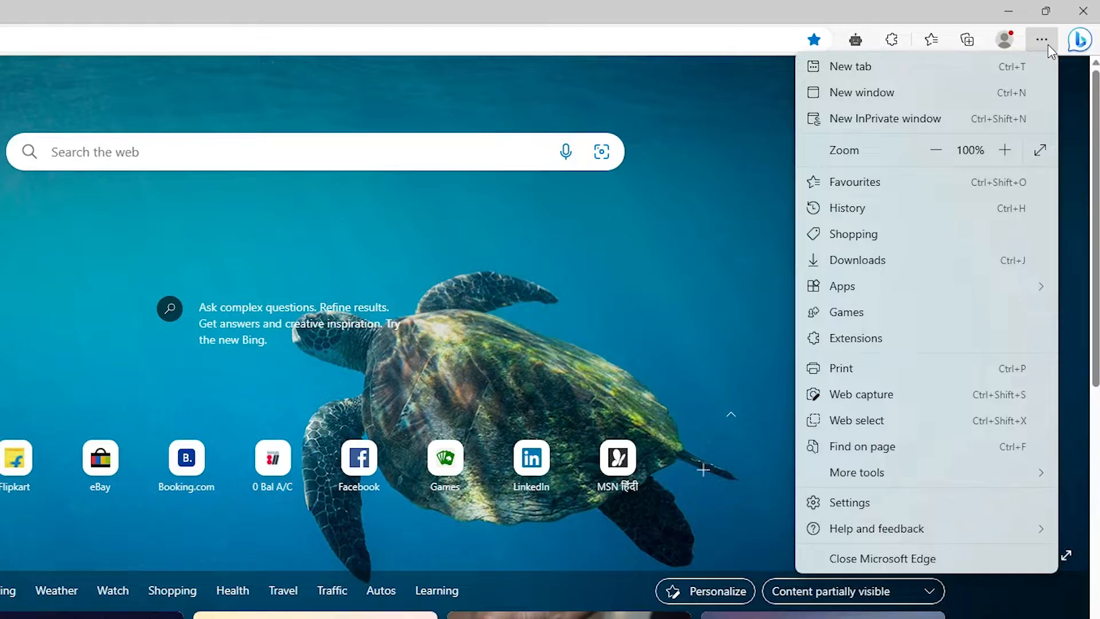
pyautogui.moveTo(848, 502)
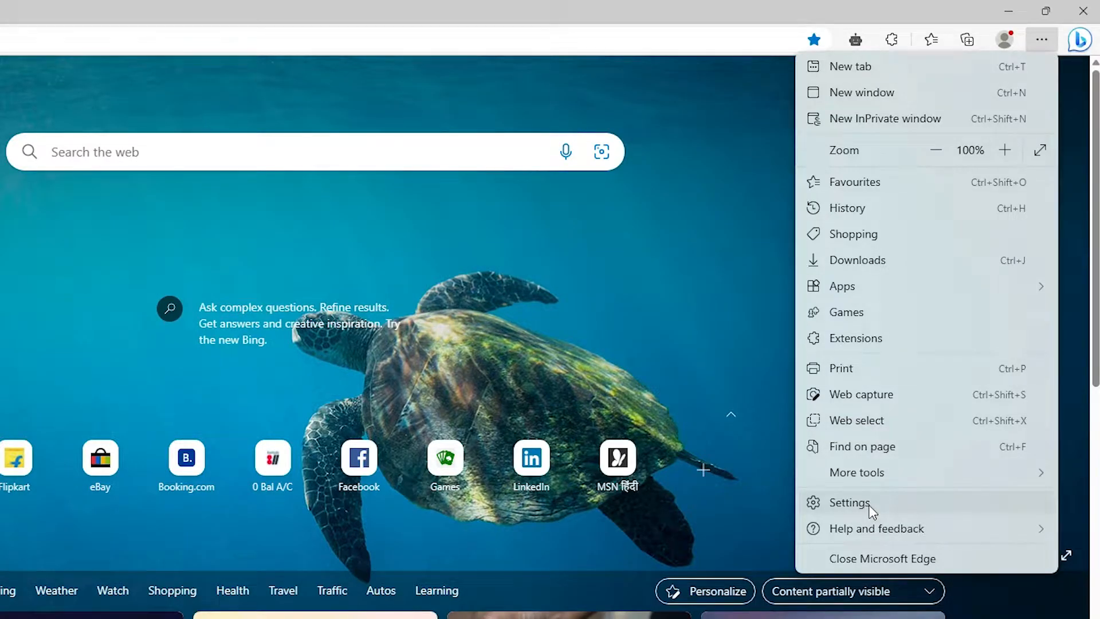
pyautogui.click(848, 503)
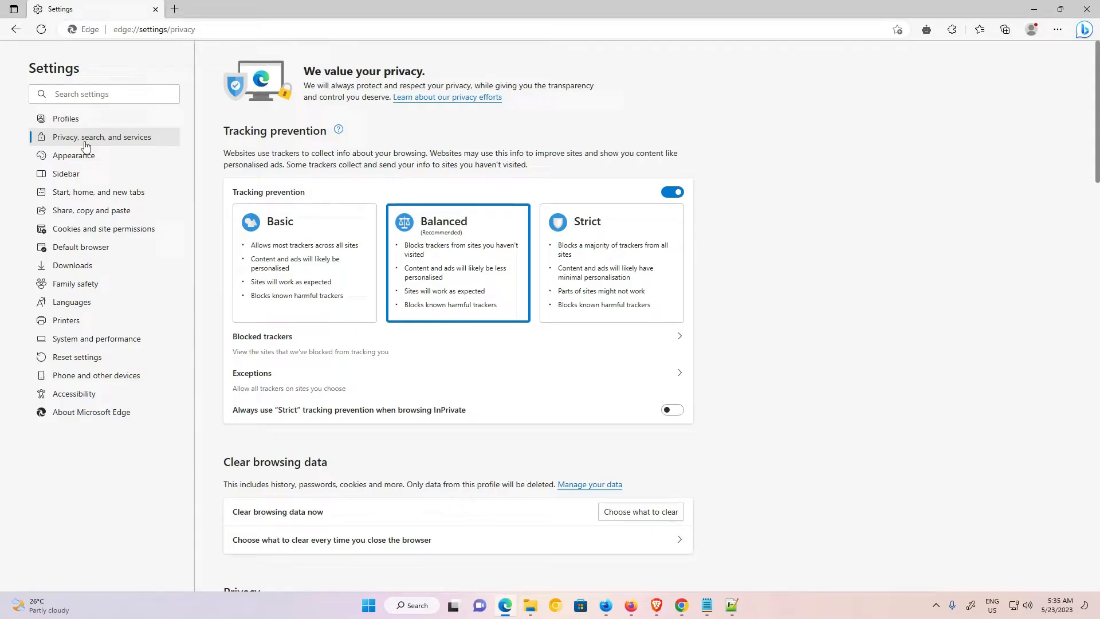
# Go to Address bar and search, where Bing is the current engine.
pyautogui.scroll(-3)
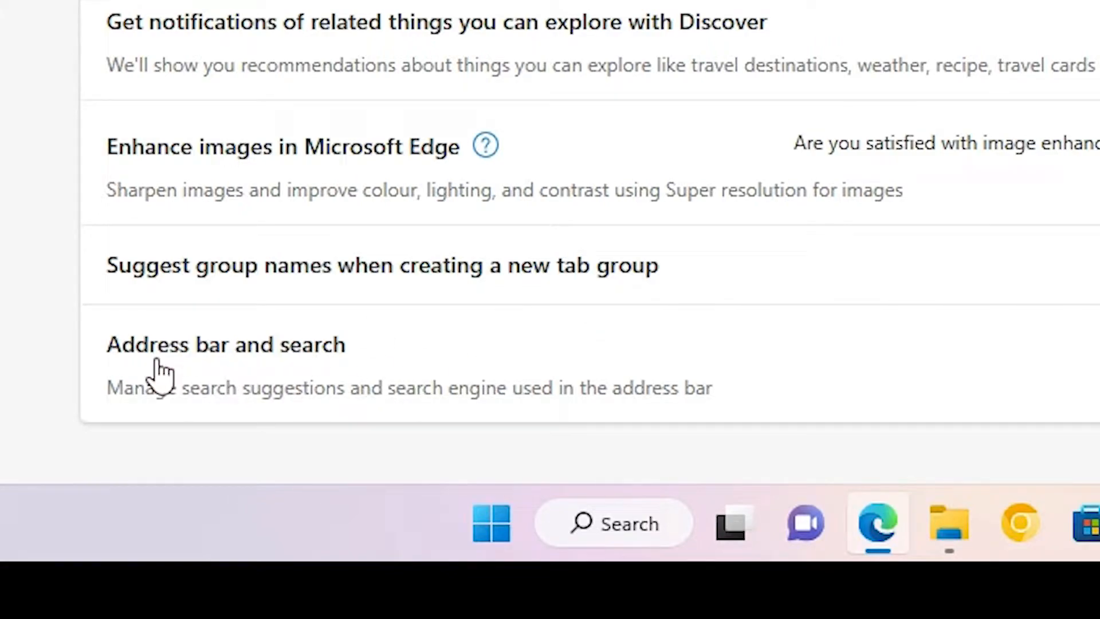
pyautogui.moveTo(242, 397)
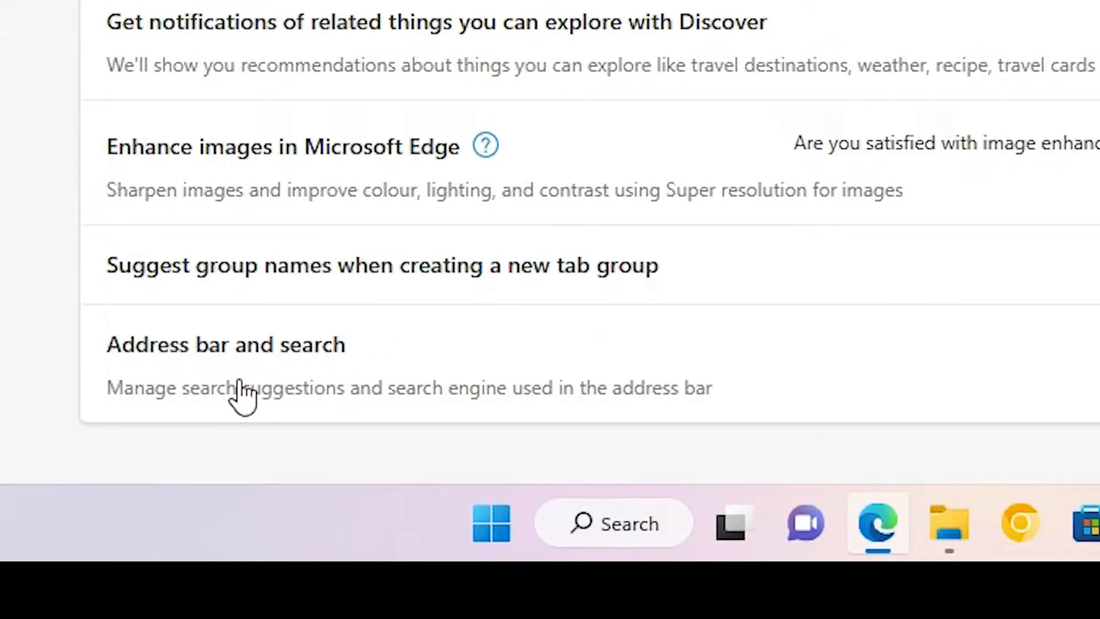
pyautogui.click(225, 344)
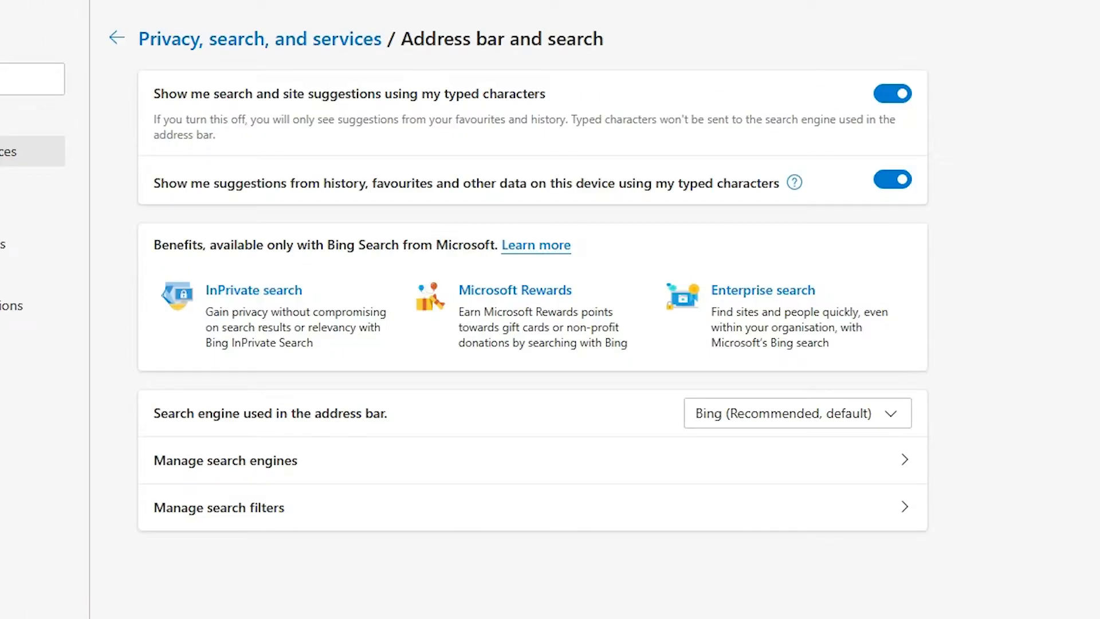
pyautogui.scroll(-3)
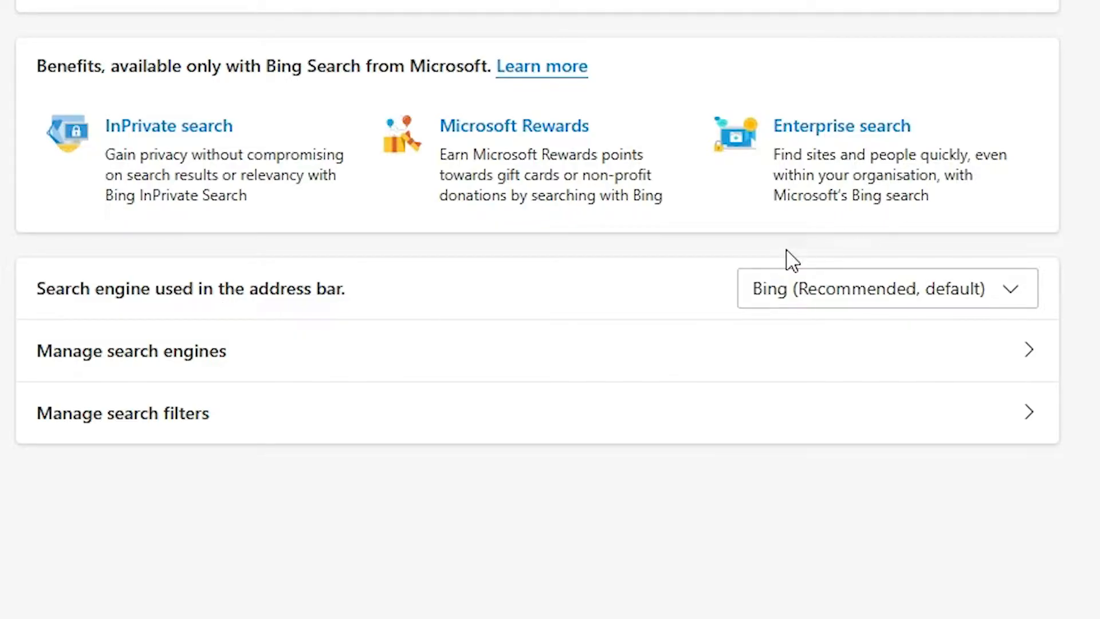
pyautogui.click(887, 289)
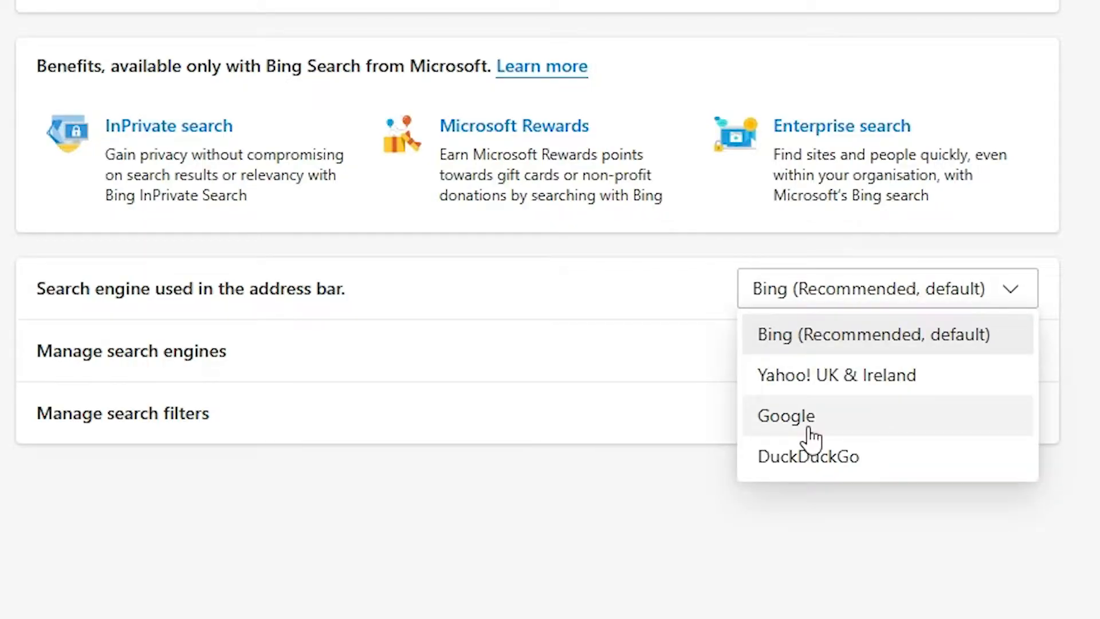
pyautogui.moveTo(851, 408)
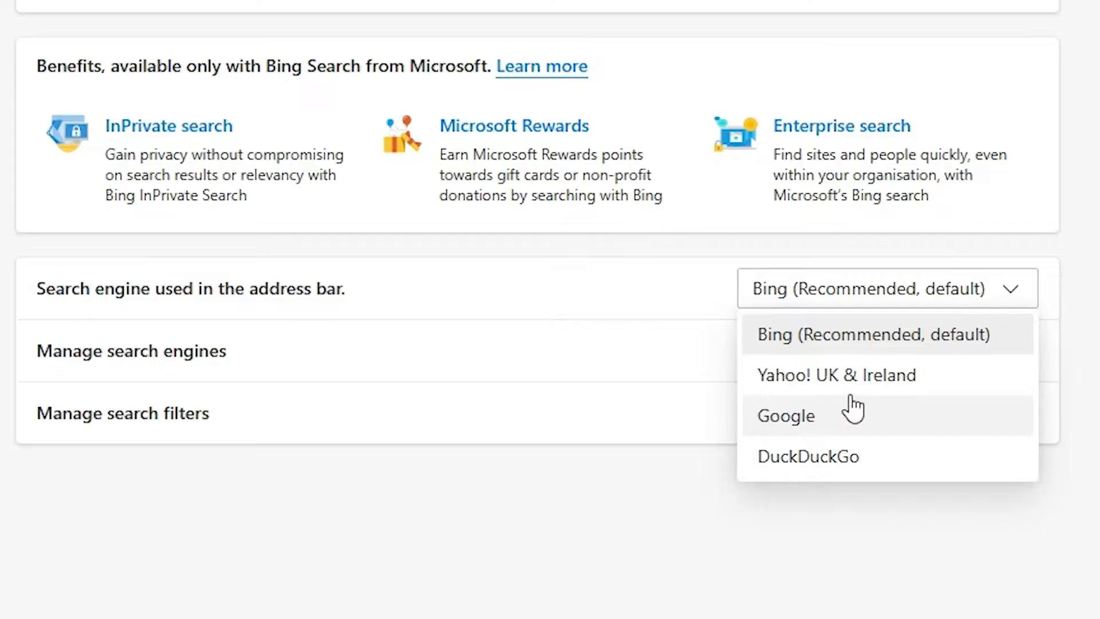
pyautogui.moveTo(627, 527)
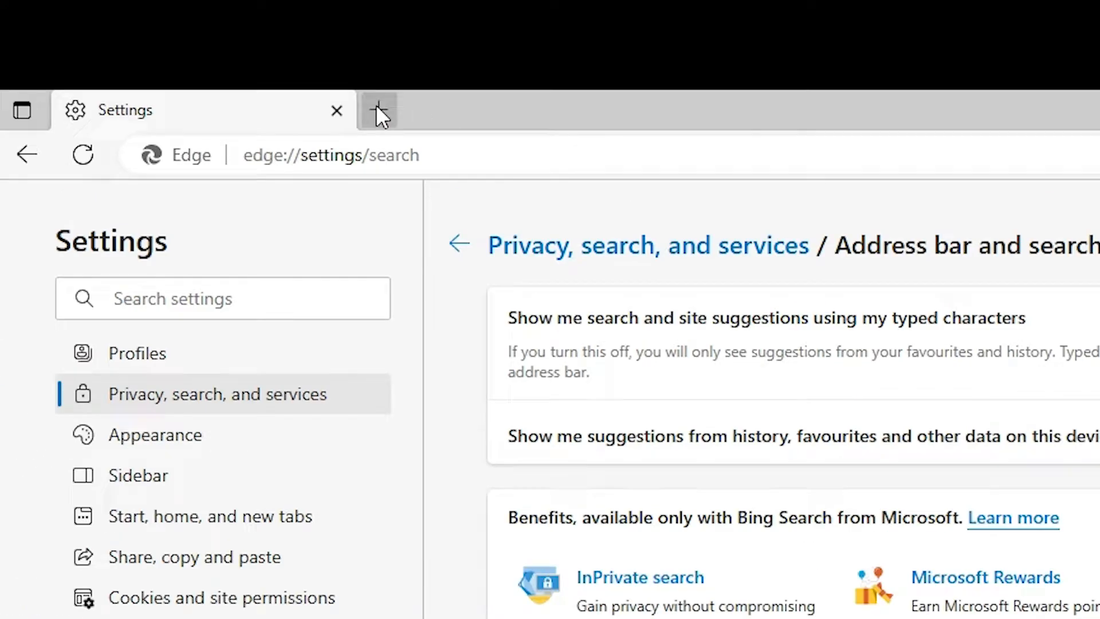
pyautogui.click(378, 110)
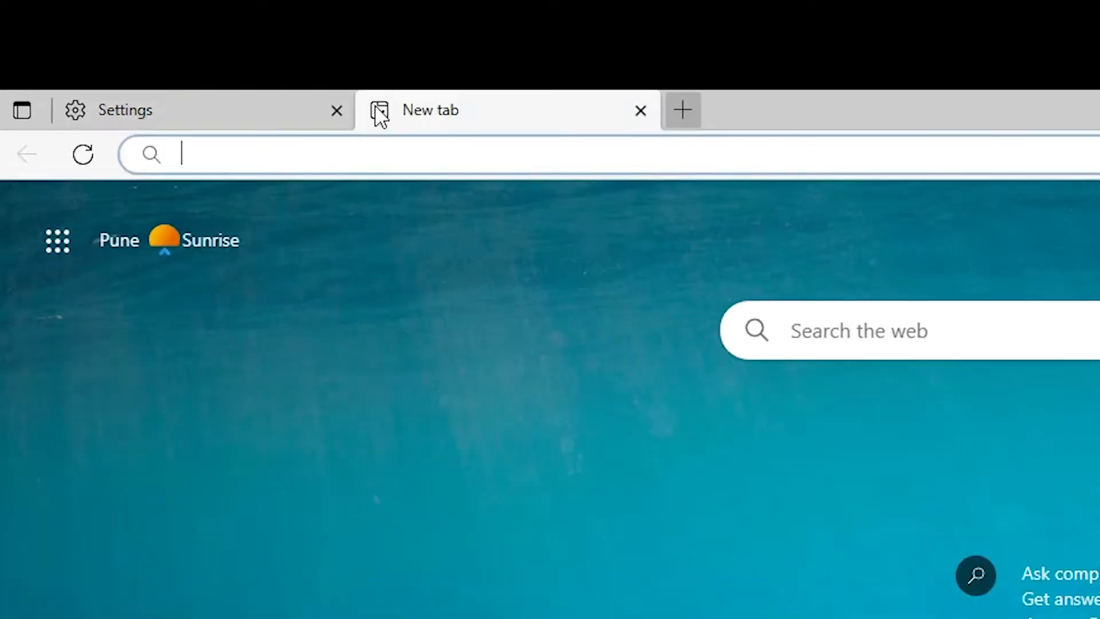
pyautogui.write('https://www.startpage.com/')
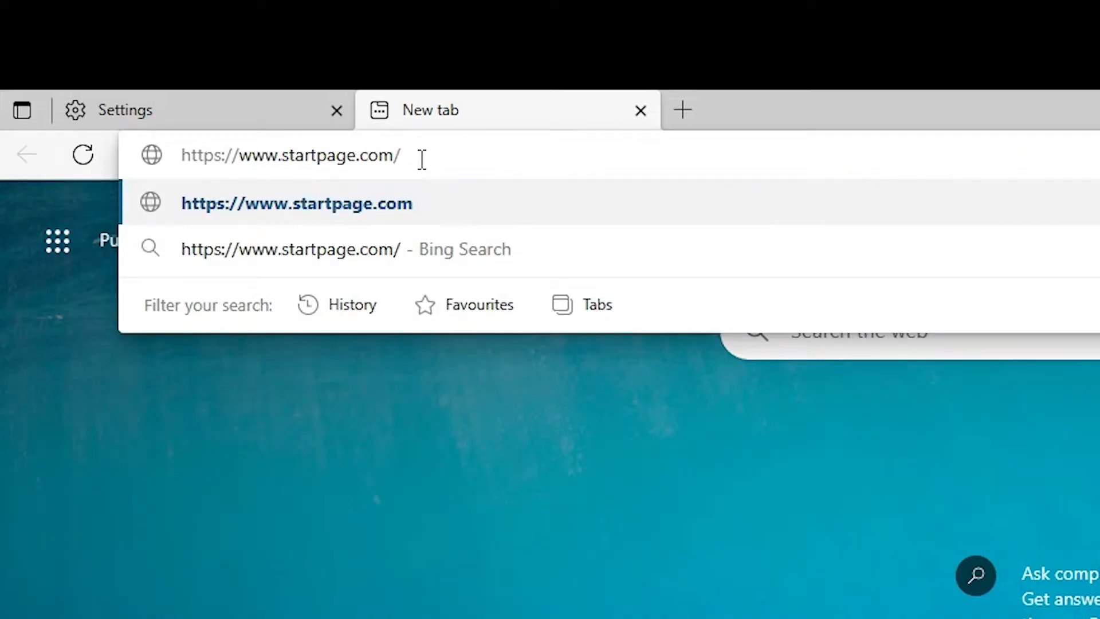
pyautogui.moveTo(448, 201)
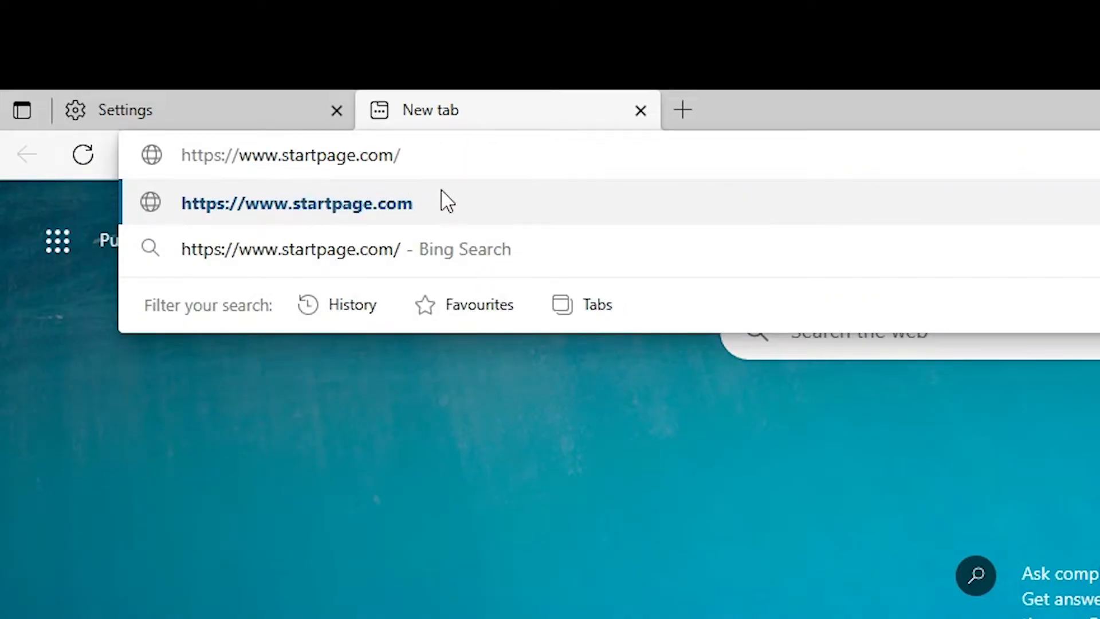
pyautogui.click(297, 204)
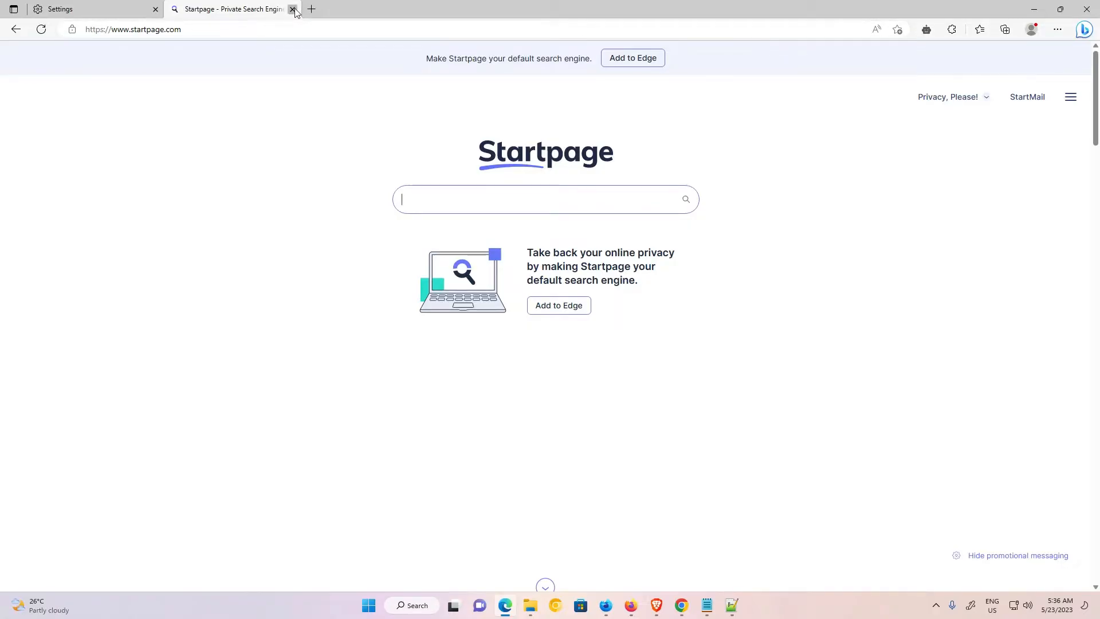
pyautogui.click(293, 9)
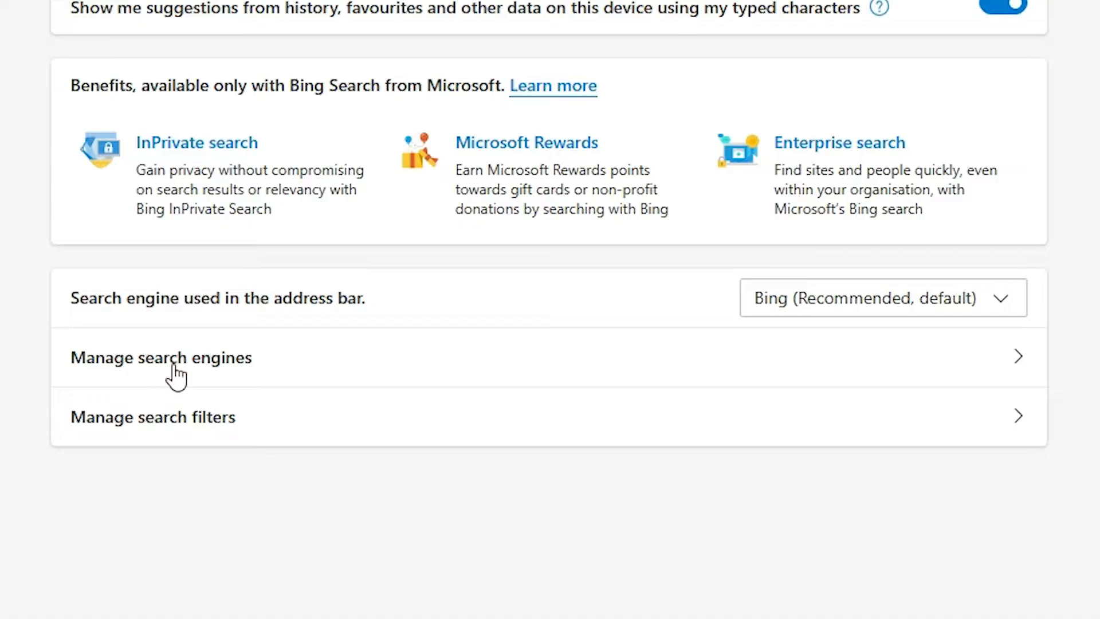
# Open Manage search engines and show the Startpage entry's options.
pyautogui.click(161, 357)
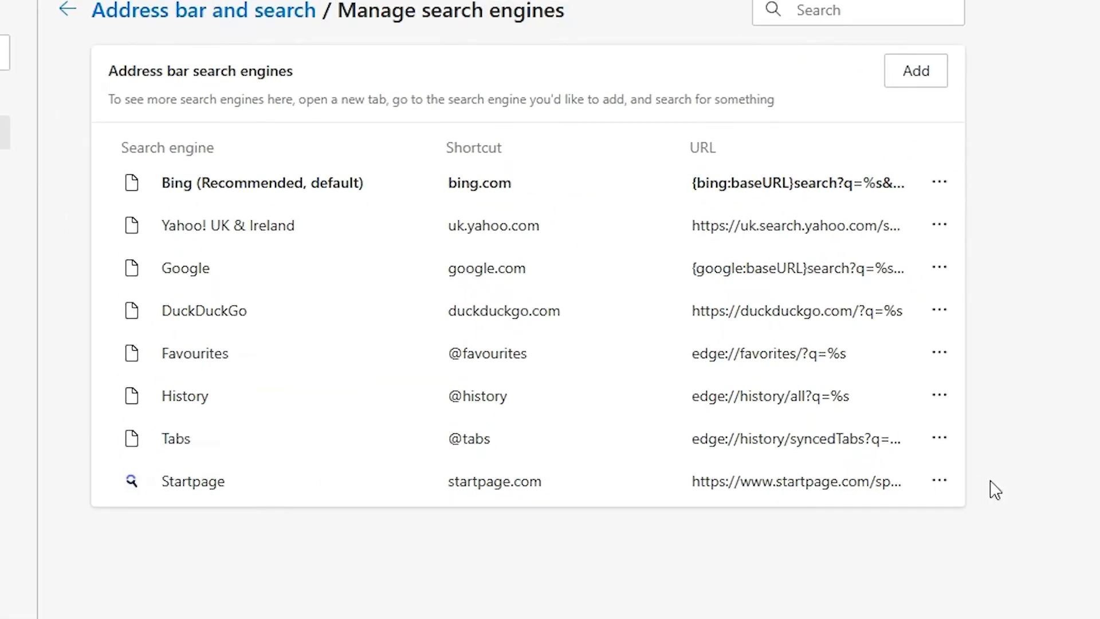
pyautogui.click(939, 481)
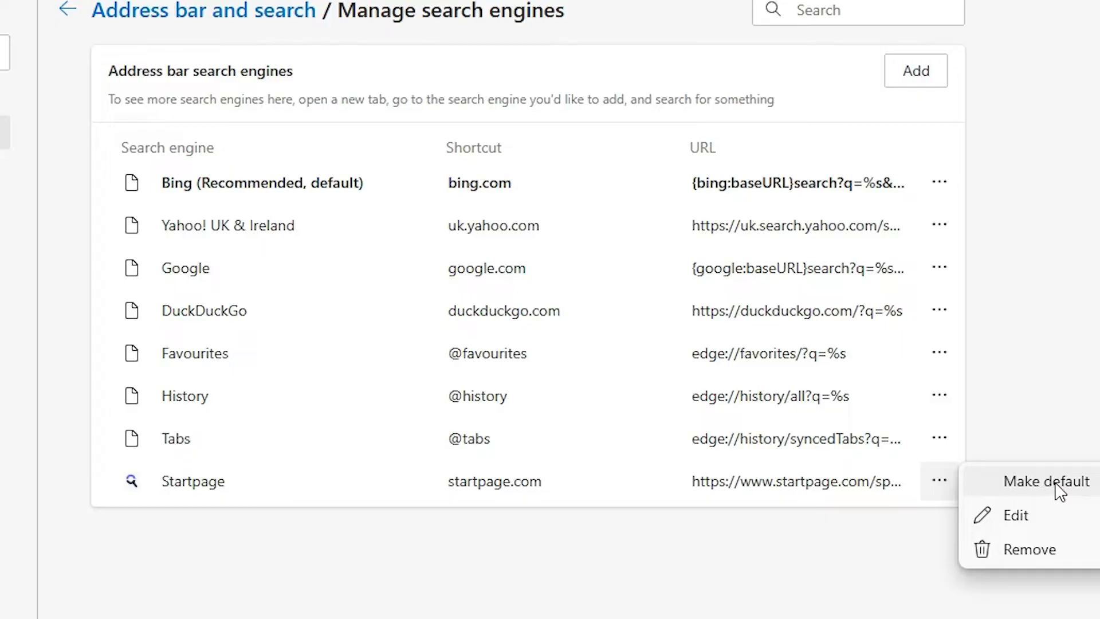
pyautogui.moveTo(1077, 493)
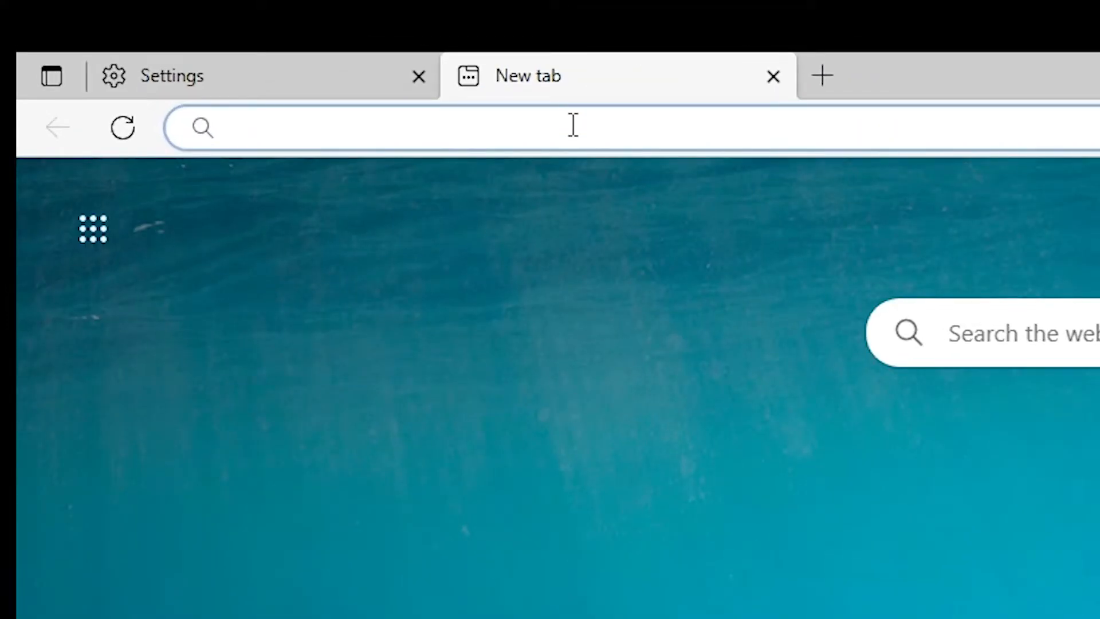
# Search 'teliindia' from a new tab's address bar to get Google results.
pyautogui.write('teliindia&oq=teliindia&aqs=edge..69i57j0i30.2865j0j1&sourceid=chrome&ie=UTF-8')
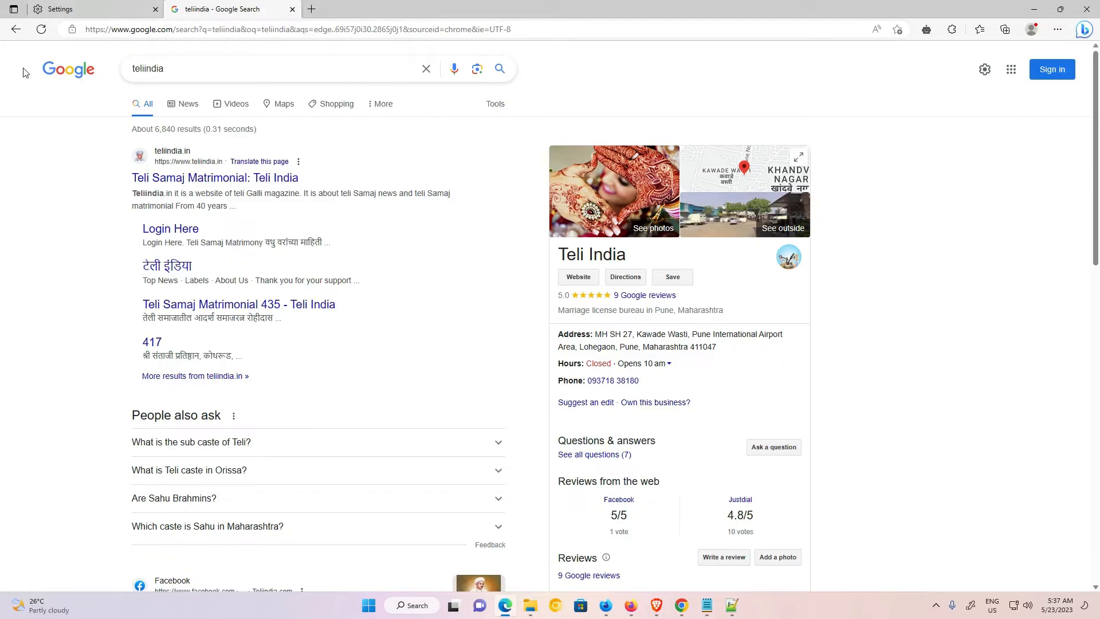
pyautogui.moveTo(58, 87)
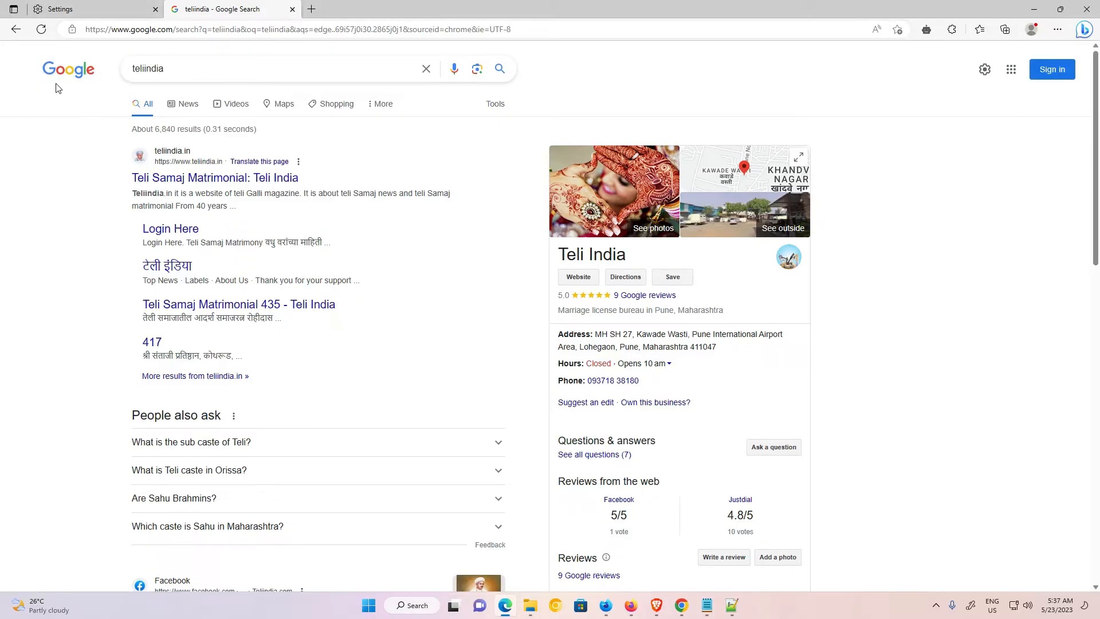